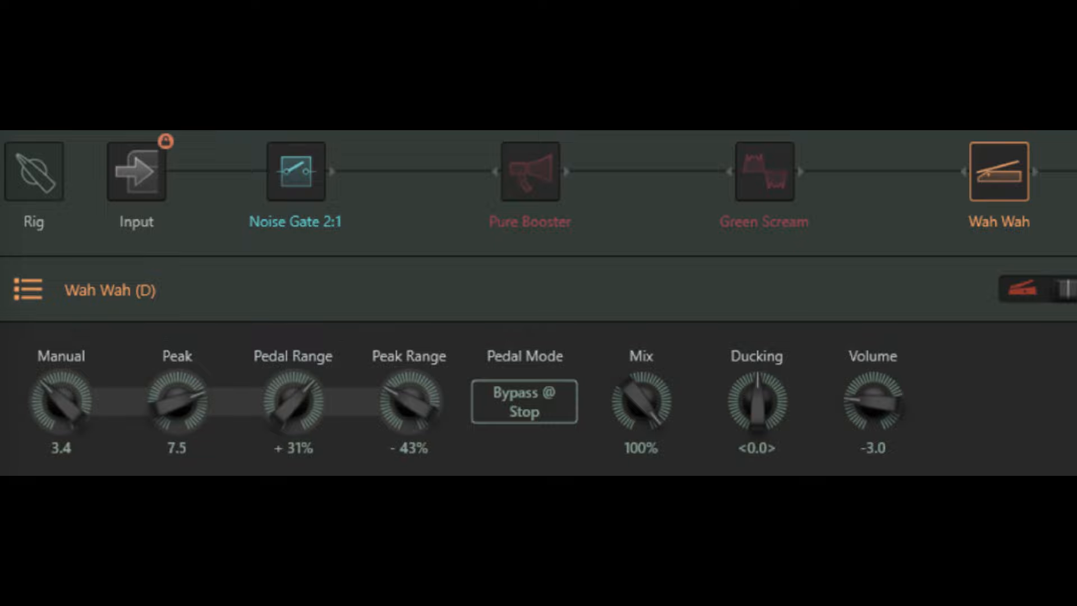
Switch the Wah Wah (D) stomp's Pedal Mode from Bypass @ Stop to On
left_click(523, 402)
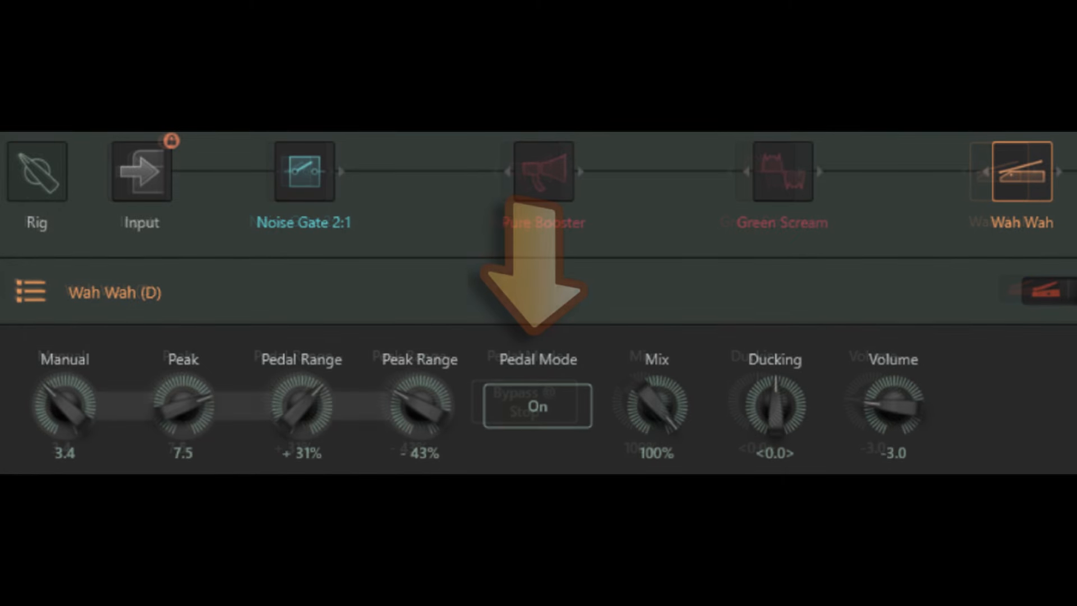